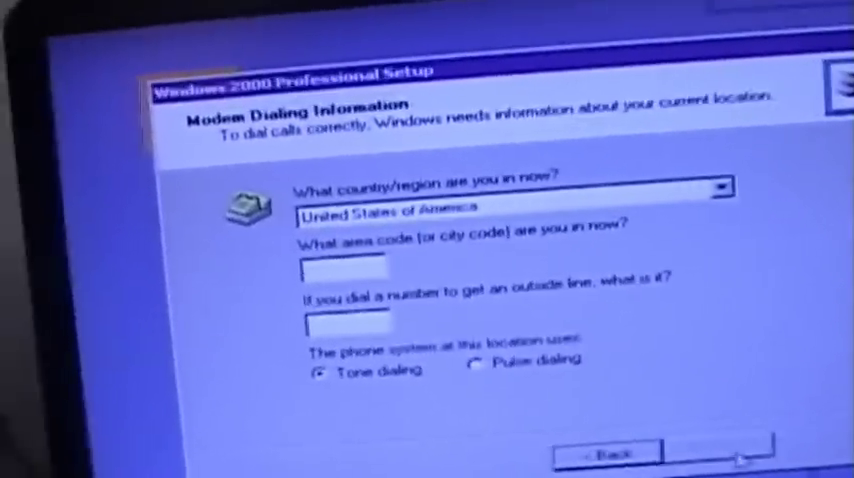
# Enter 330 as the modem dialing area code
pyautogui.write('330')
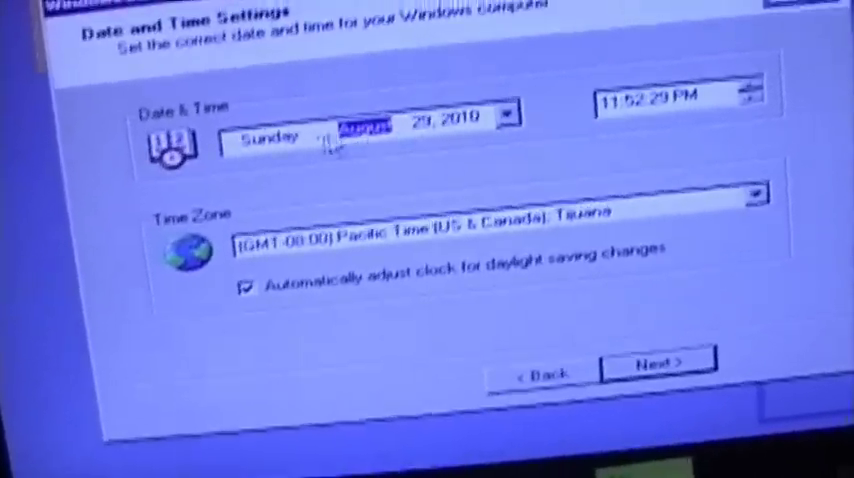
# Show the August 2010 calendar from the date dropdown on Date and Time Settings
pyautogui.click(511, 116)
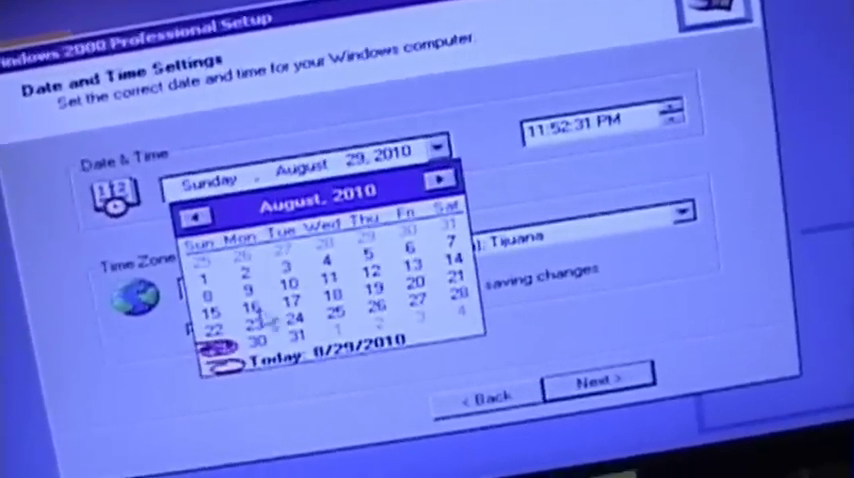